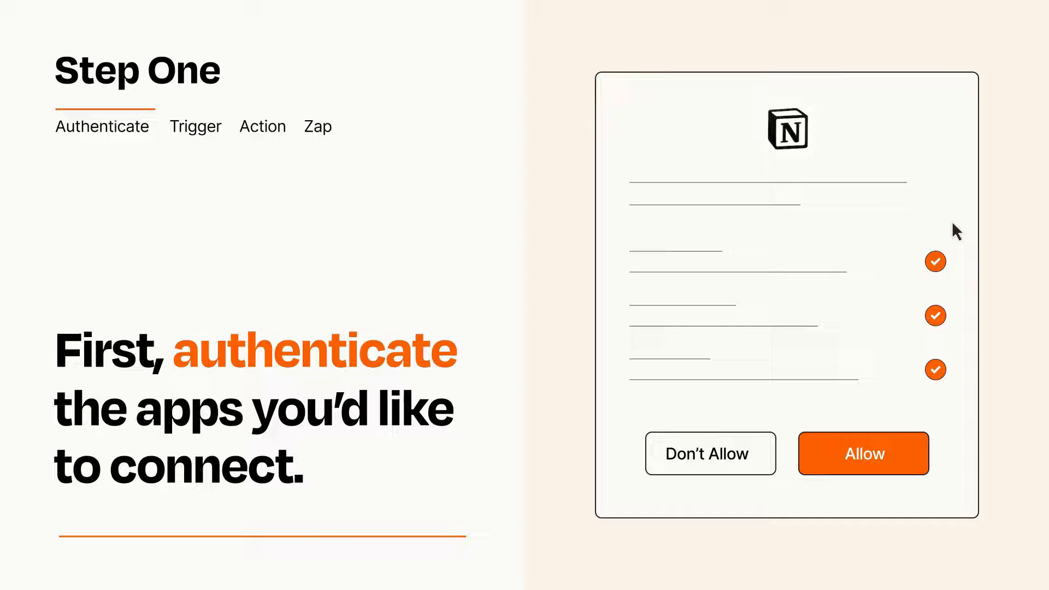
{"action": "mouse_move", "coordinate": [924, 488]}
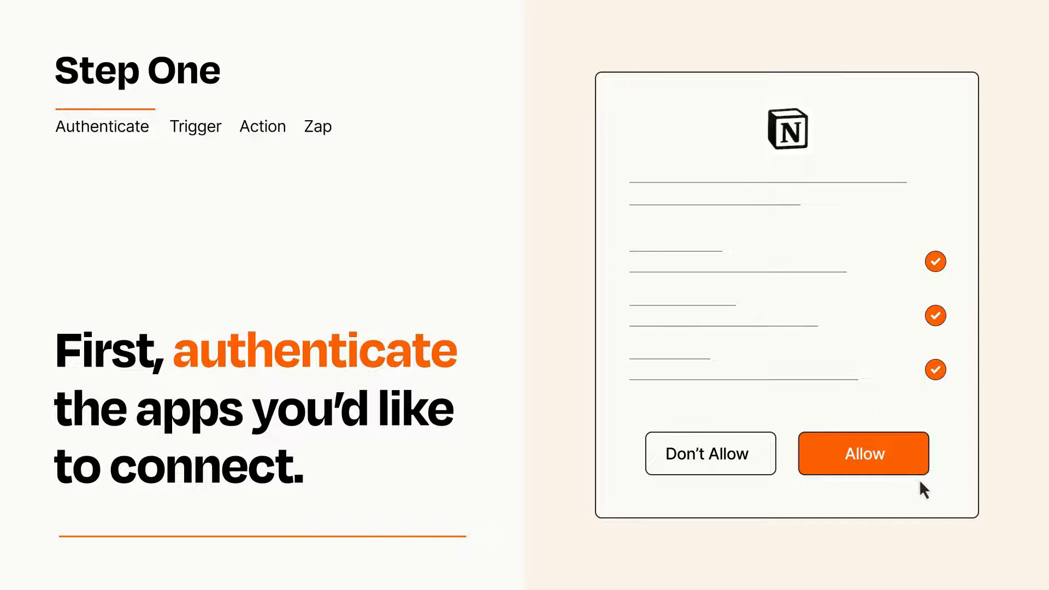
Allow the Notion connection the access it requests
{"action": "left_click", "coordinate": [864, 453]}
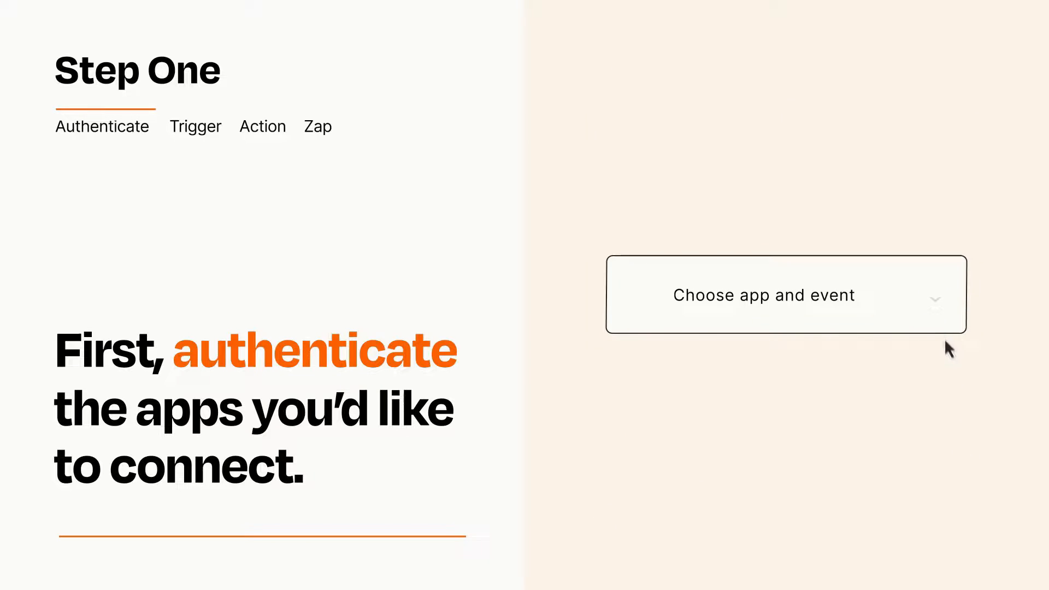
Choose Pocket's New Item as the Zap trigger
{"action": "left_click", "coordinate": [764, 295]}
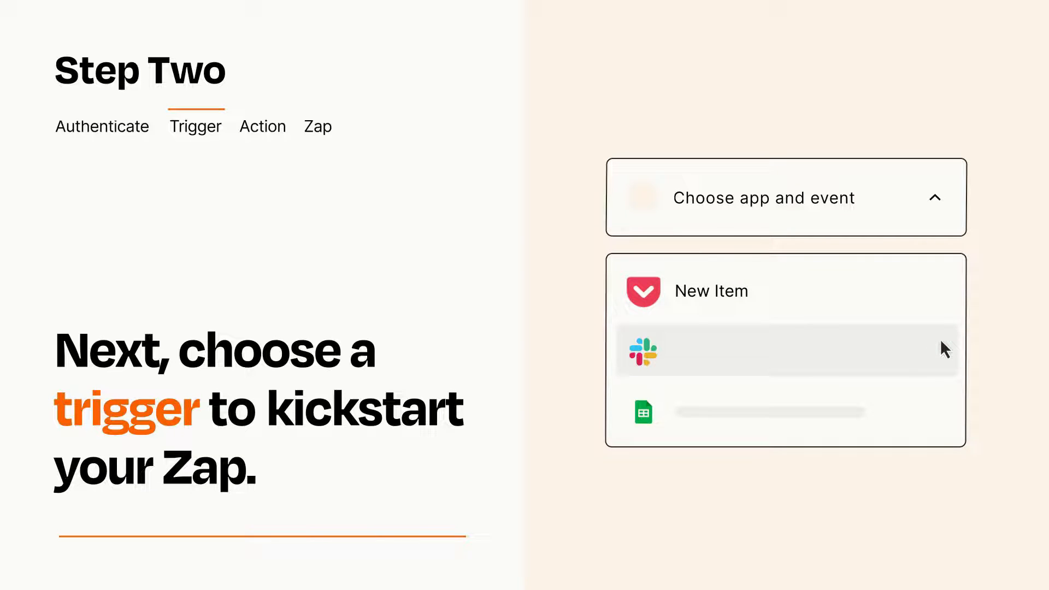
{"action": "mouse_move", "coordinate": [944, 417]}
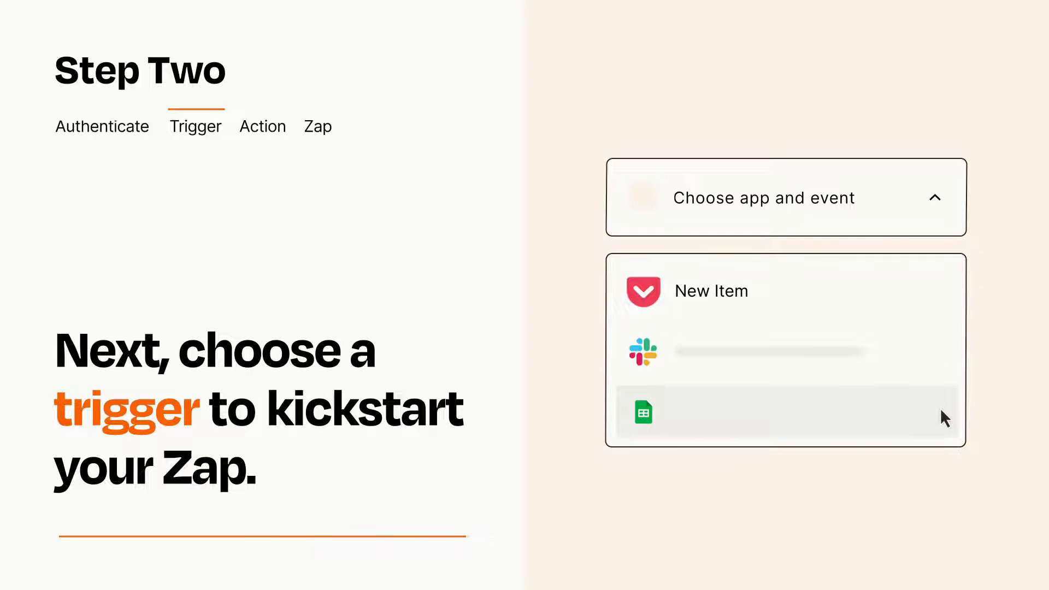
{"action": "mouse_move", "coordinate": [943, 298]}
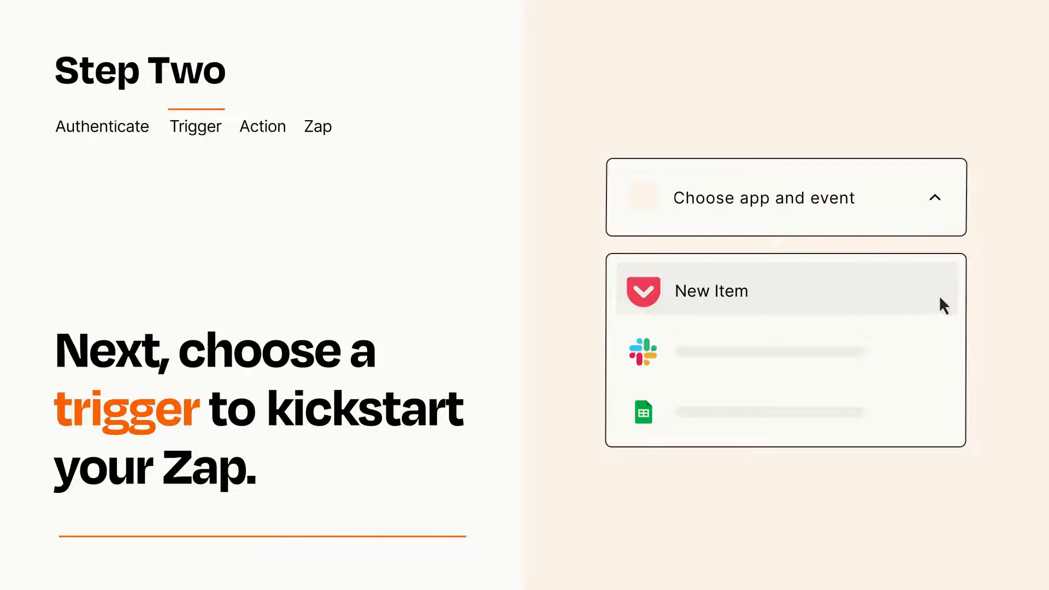
{"action": "left_click", "coordinate": [711, 291]}
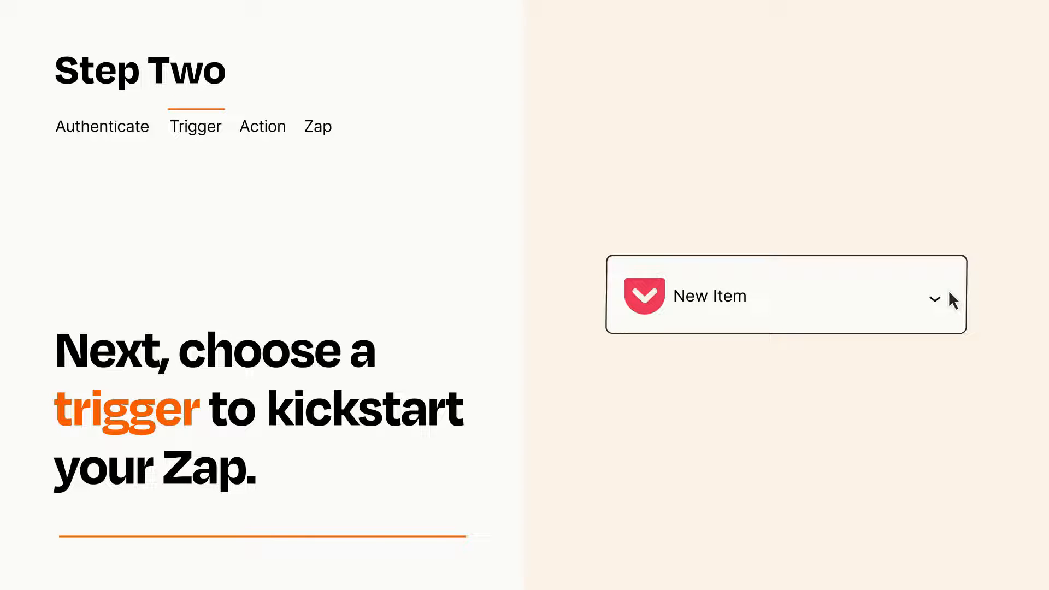
{"action": "left_click", "coordinate": [263, 126]}
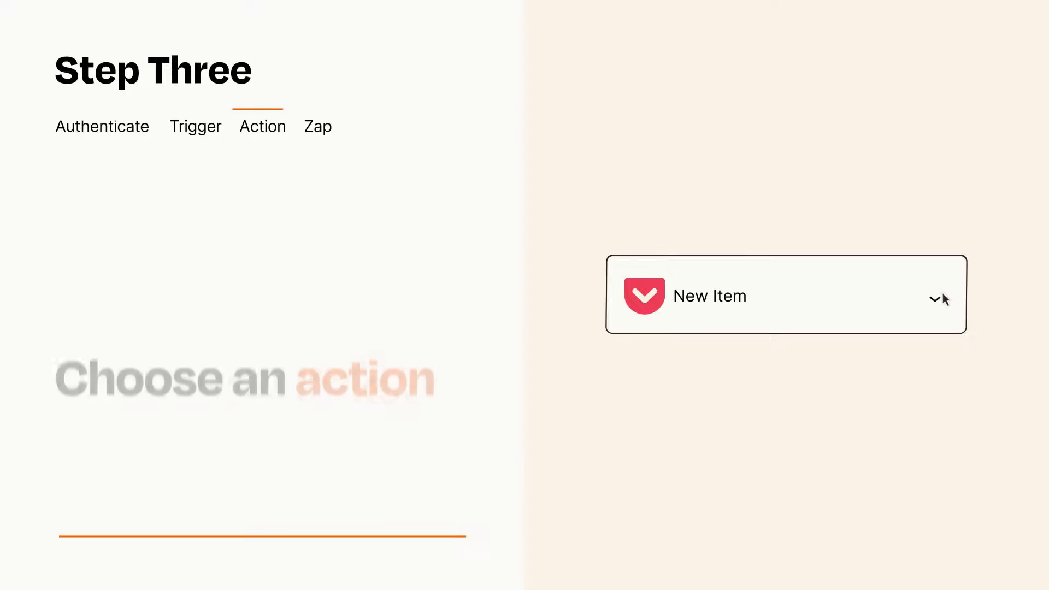
Choose Notion's Create Database Item as the Zap action
{"action": "left_click", "coordinate": [786, 295]}
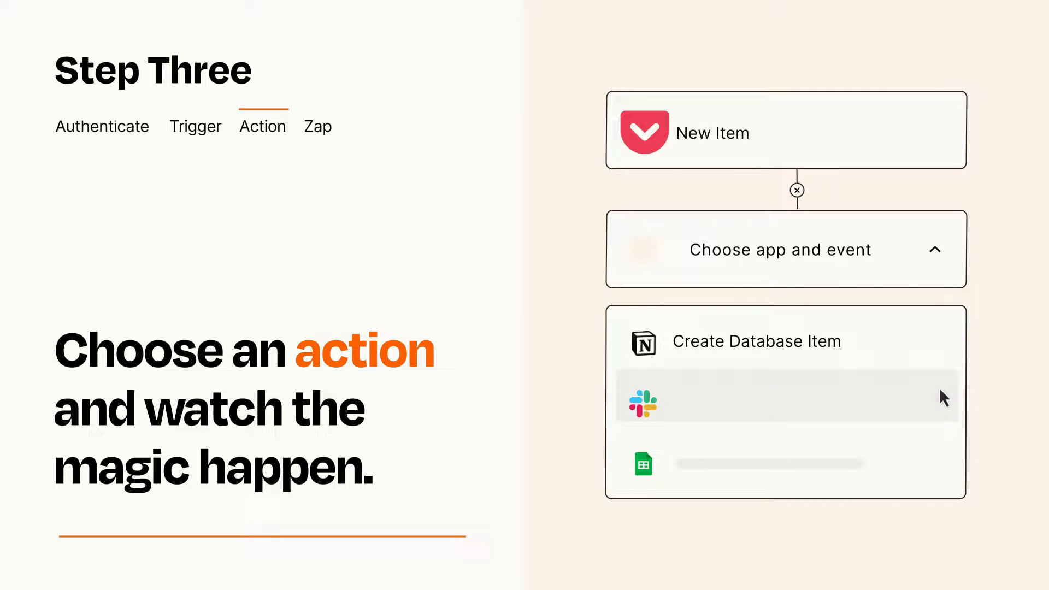
{"action": "mouse_move", "coordinate": [944, 470]}
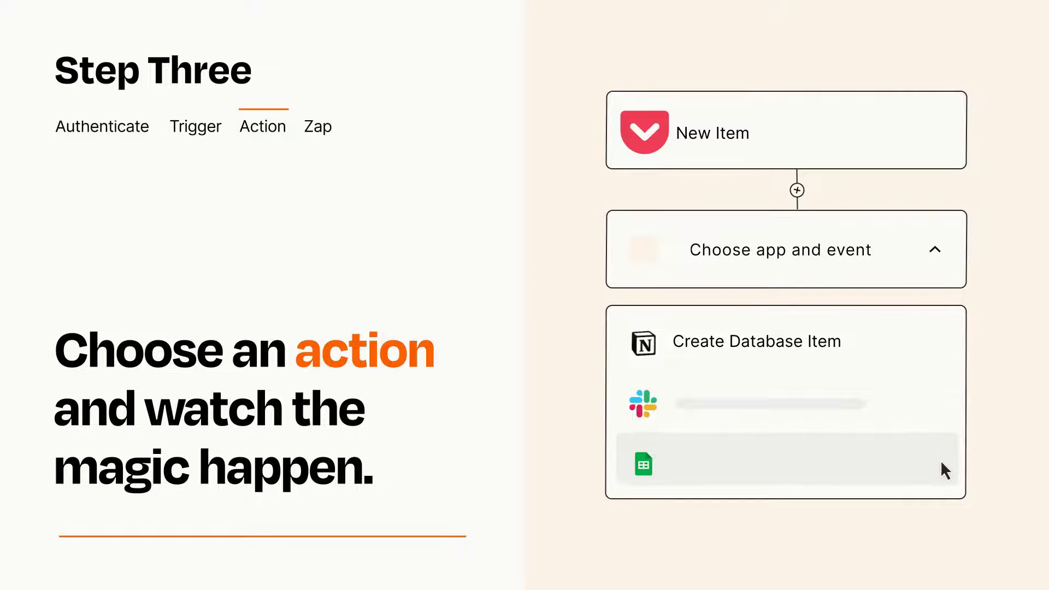
{"action": "left_click", "coordinate": [757, 341]}
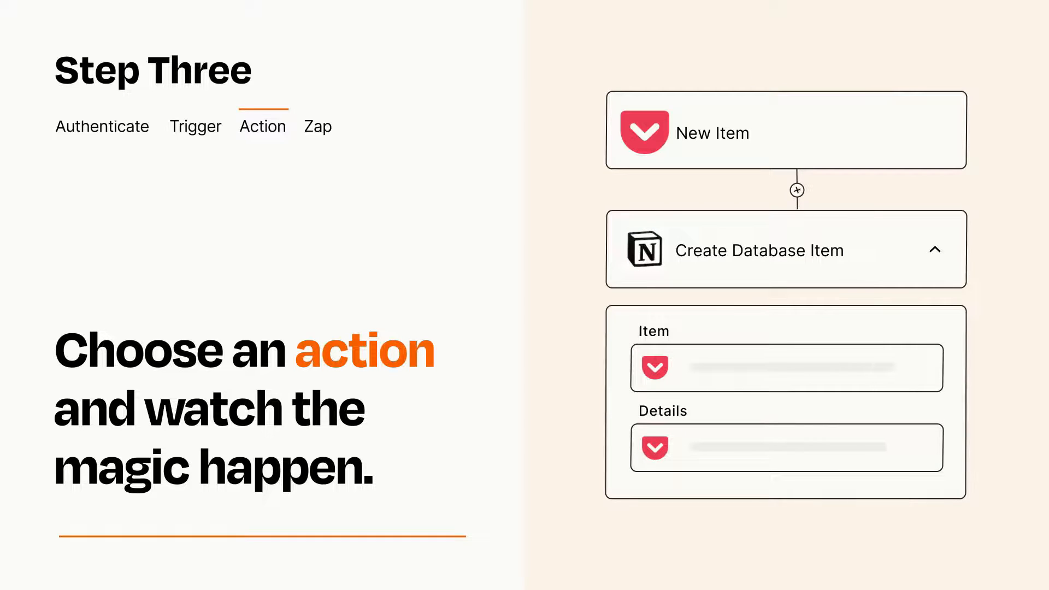
{"action": "left_click", "coordinate": [936, 249]}
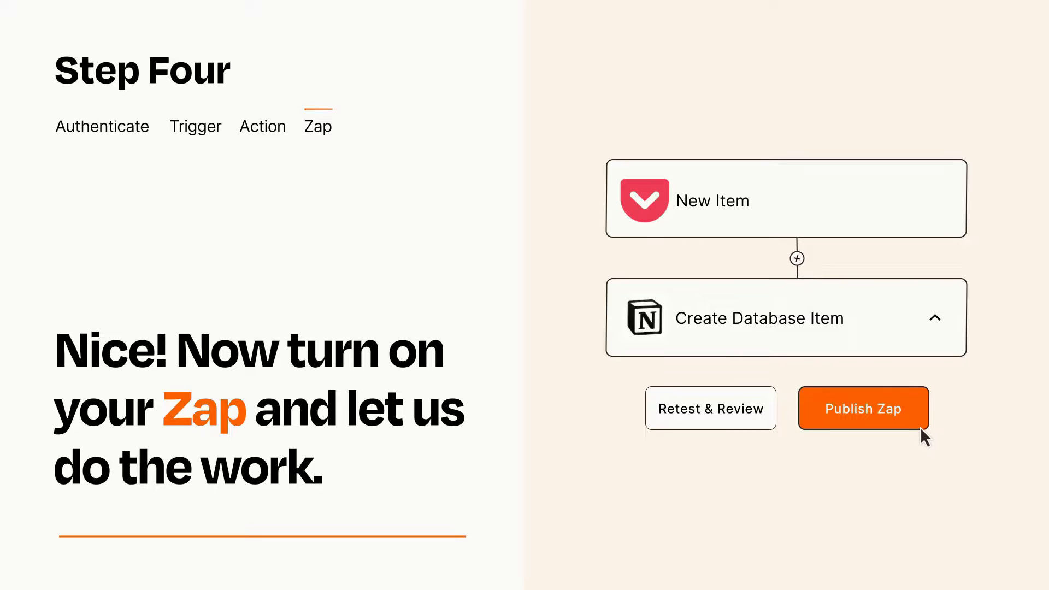
Publish the Pocket-to-Notion Zap
{"action": "left_click", "coordinate": [863, 408]}
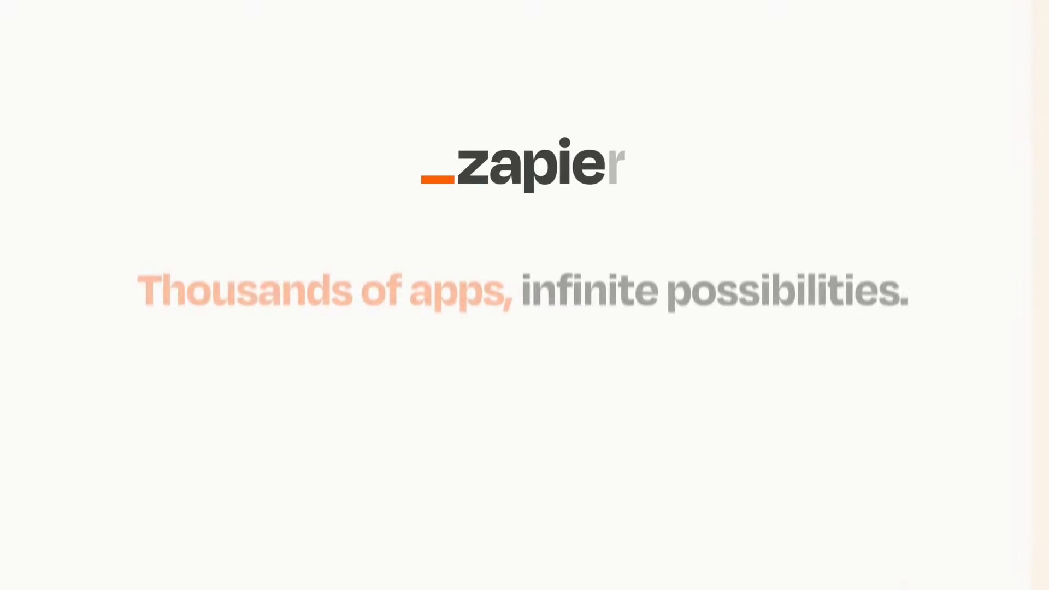